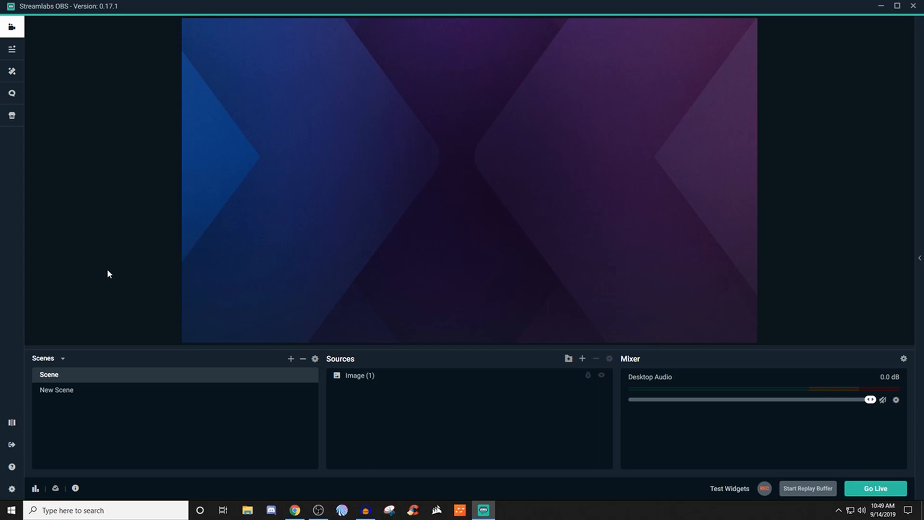
{"action": "mouse_move", "coordinate": [403, 374]}
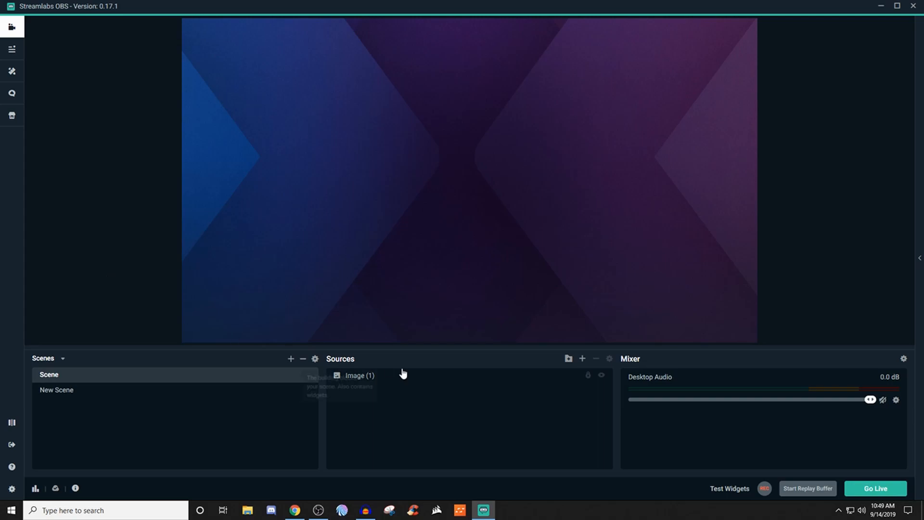
- Start a new source and select the Viewer Count widget to see its details
{"action": "left_click", "coordinate": [582, 358]}
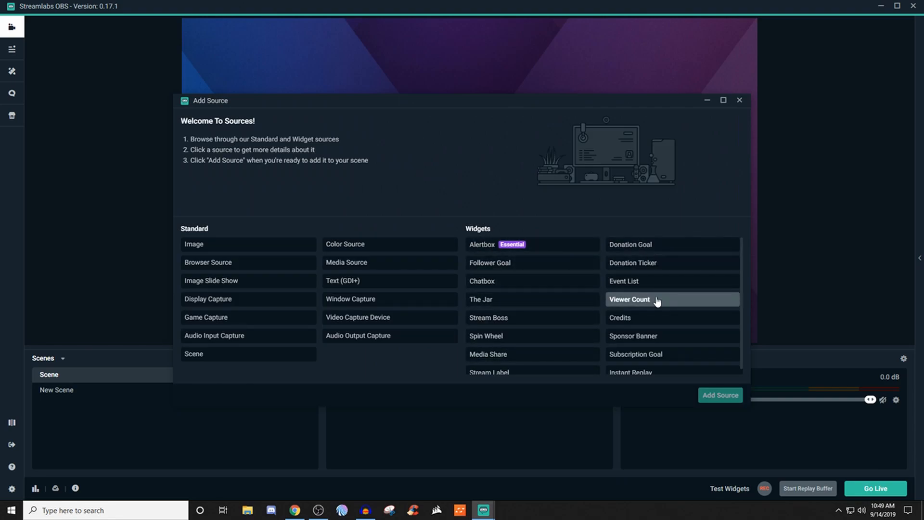
{"action": "left_click", "coordinate": [629, 299]}
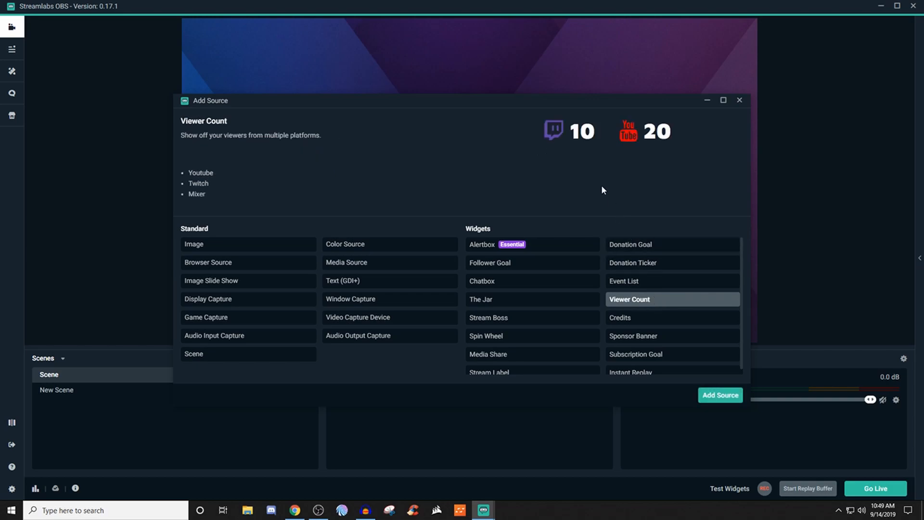
{"action": "mouse_move", "coordinate": [614, 161]}
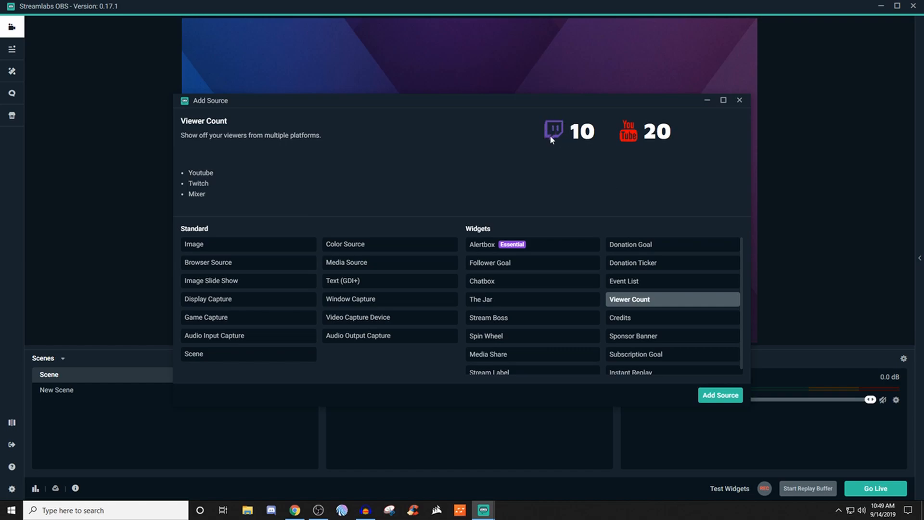
{"action": "mouse_move", "coordinate": [663, 142]}
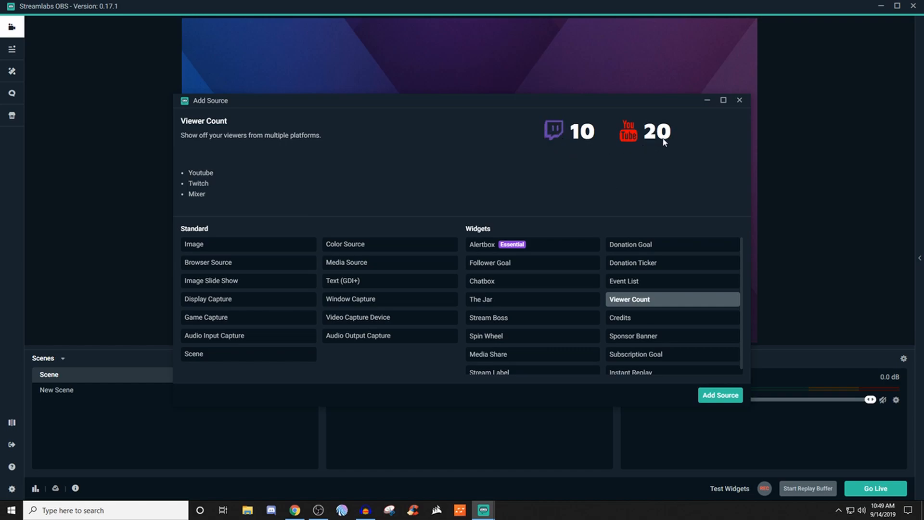
{"action": "mouse_move", "coordinate": [584, 168]}
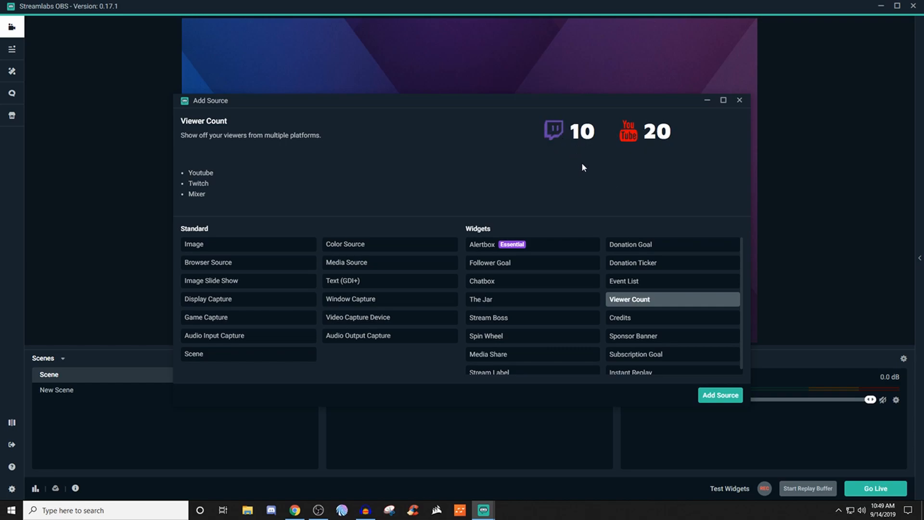
{"action": "mouse_move", "coordinate": [563, 170]}
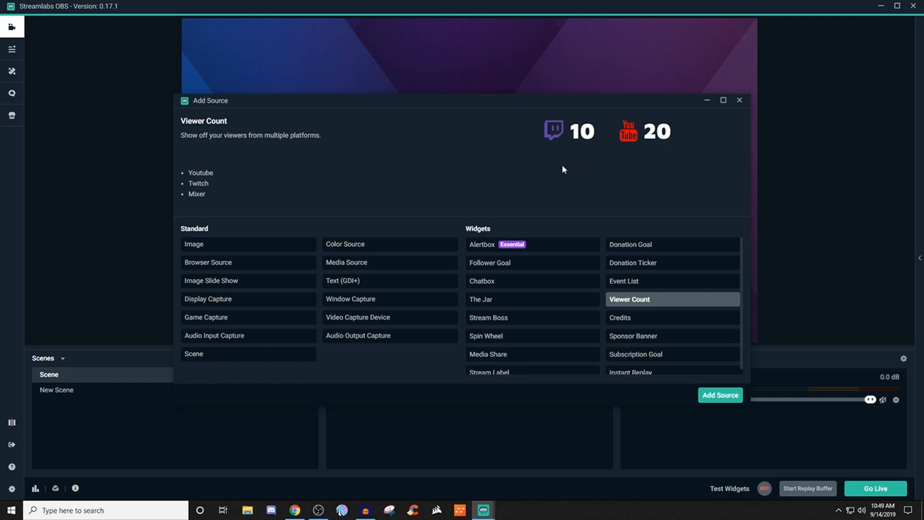
{"action": "mouse_move", "coordinate": [709, 412]}
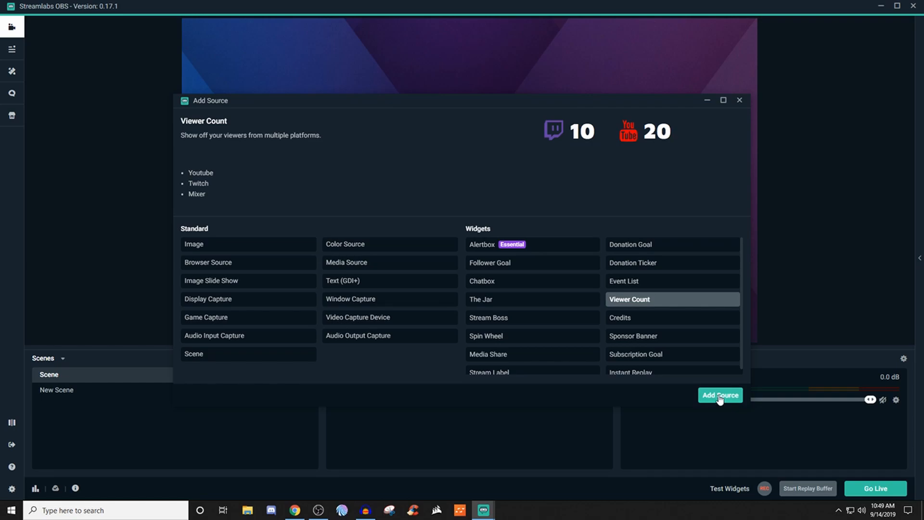
- Add the Viewer Count widget to the scene, landing in its settings window
{"action": "left_click", "coordinate": [719, 395]}
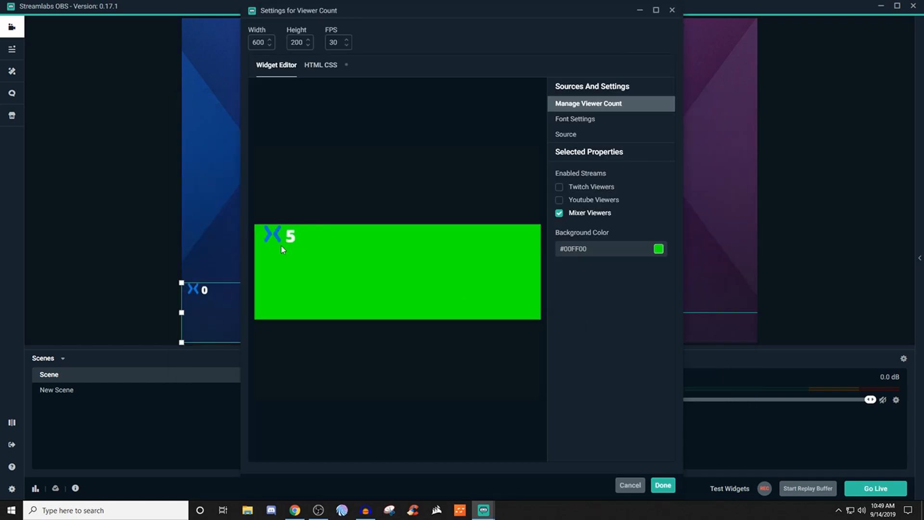
{"action": "mouse_move", "coordinate": [401, 304]}
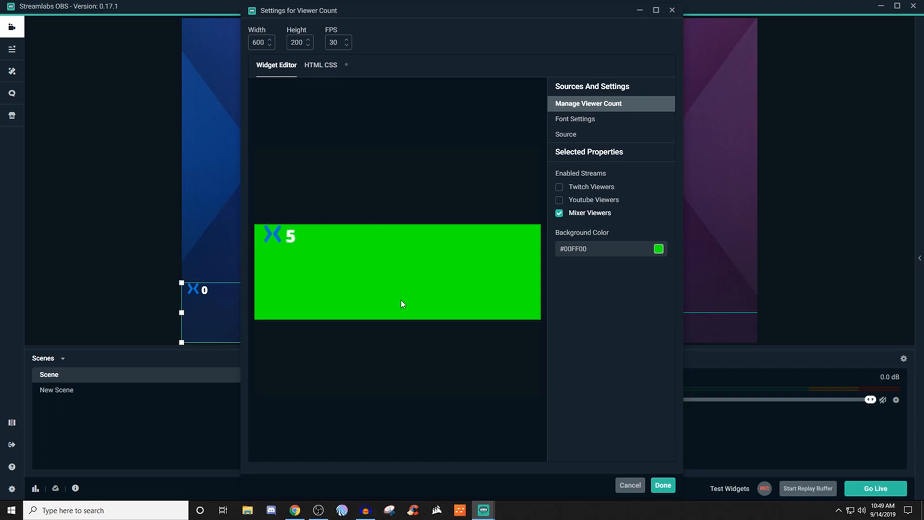
{"action": "mouse_move", "coordinate": [373, 254]}
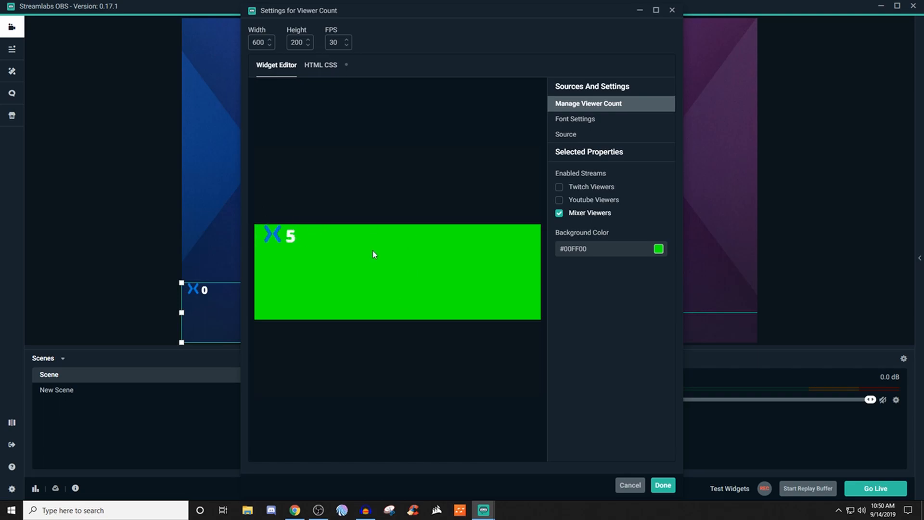
{"action": "mouse_move", "coordinate": [356, 233]}
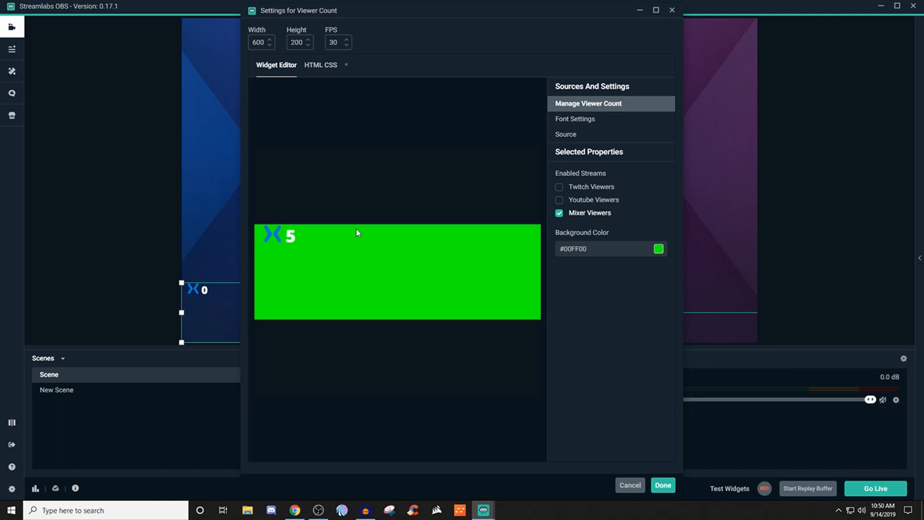
{"action": "mouse_move", "coordinate": [314, 260]}
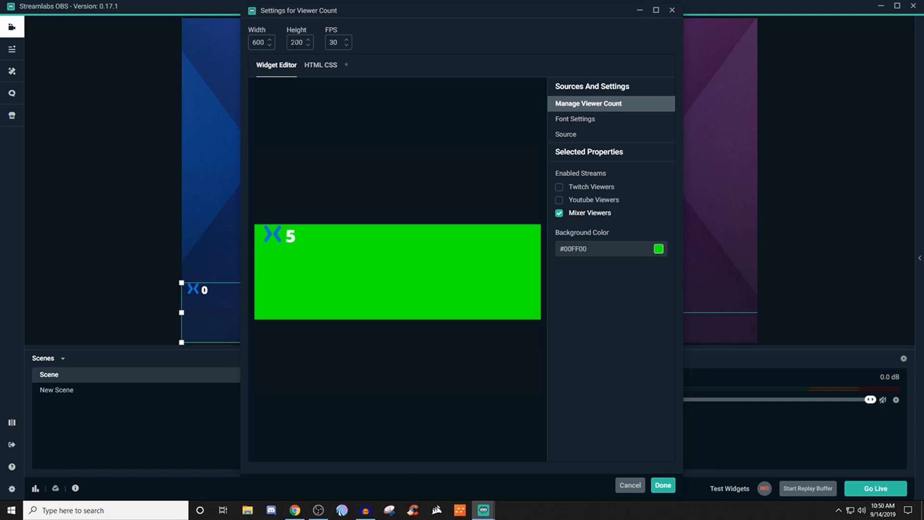
{"action": "mouse_move", "coordinate": [363, 54]}
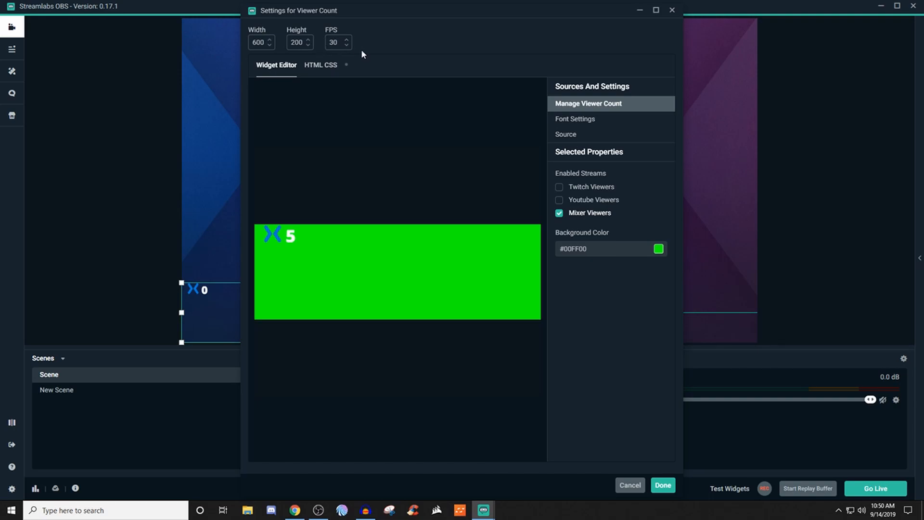
{"action": "mouse_move", "coordinate": [303, 53]}
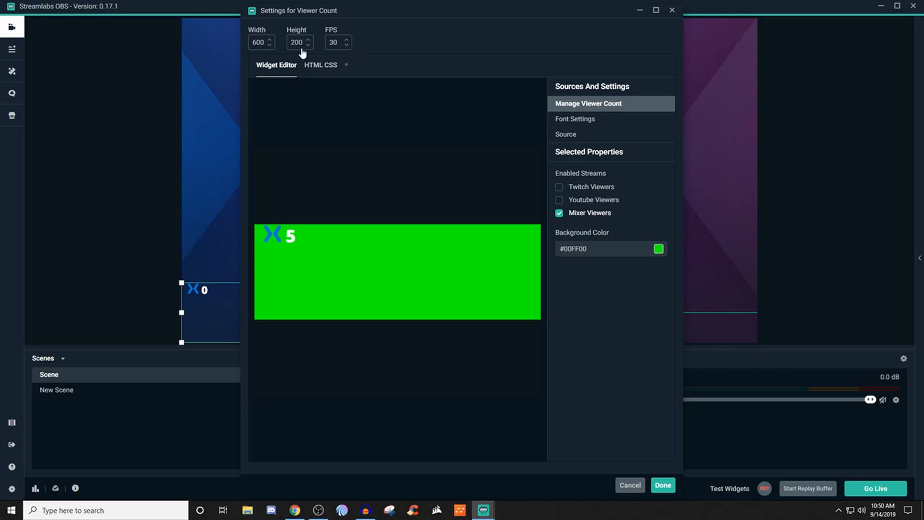
{"action": "mouse_move", "coordinate": [316, 48]}
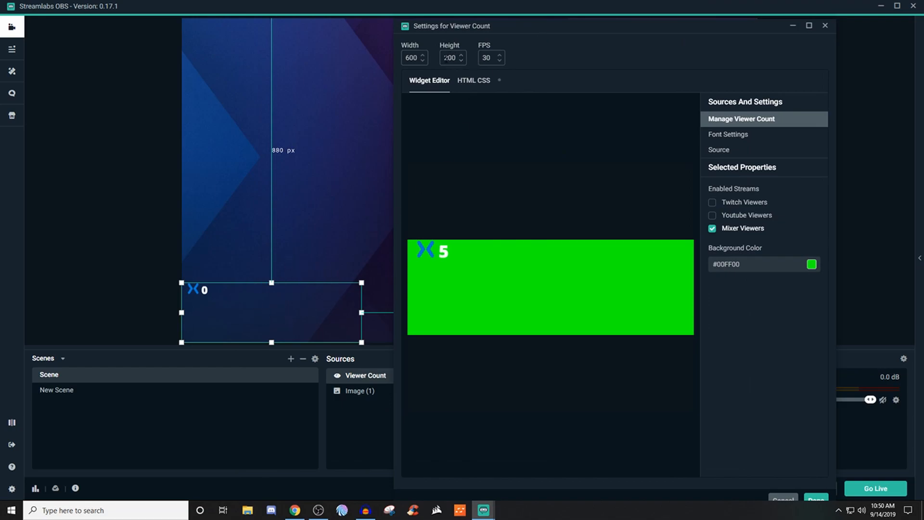
- Set the widget height to 100 and width to 100 pixels
{"action": "triple_click", "coordinate": [450, 57]}
{"action": "type", "text": "100"}
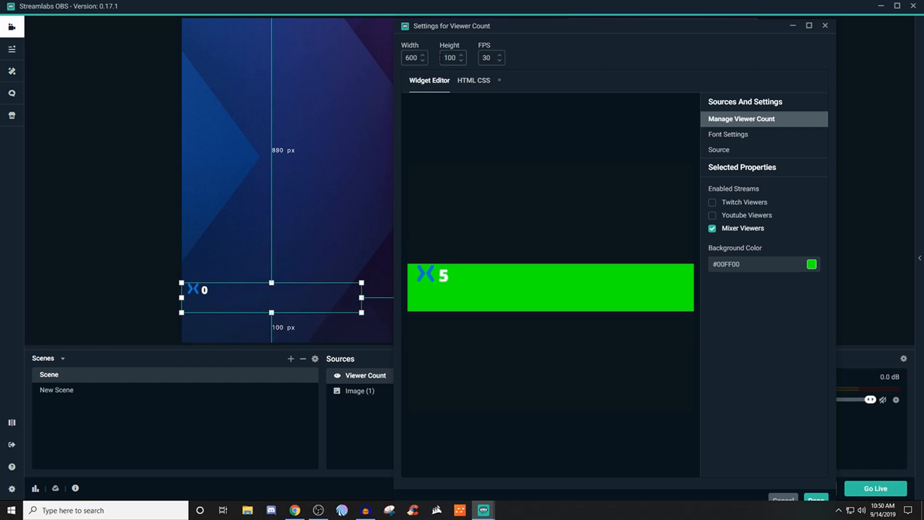
{"action": "triple_click", "coordinate": [412, 57]}
{"action": "type", "text": "100"}
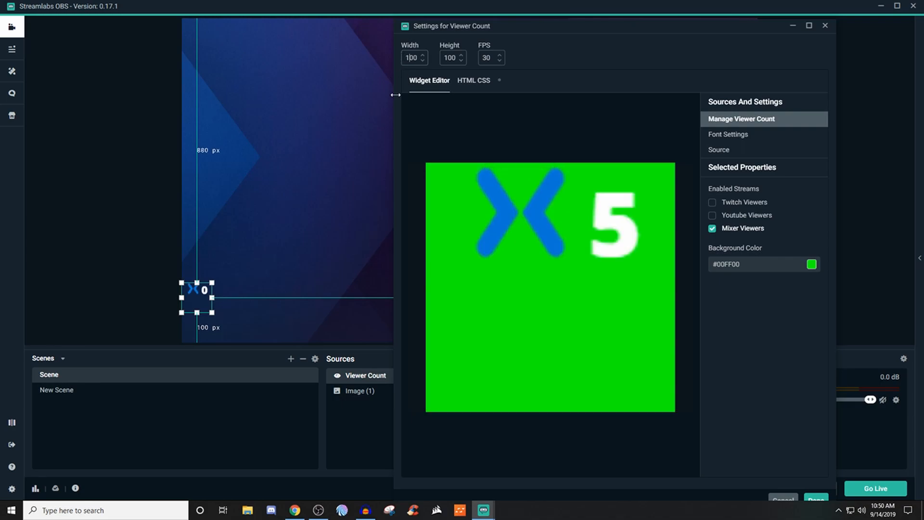
{"action": "mouse_move", "coordinate": [341, 236]}
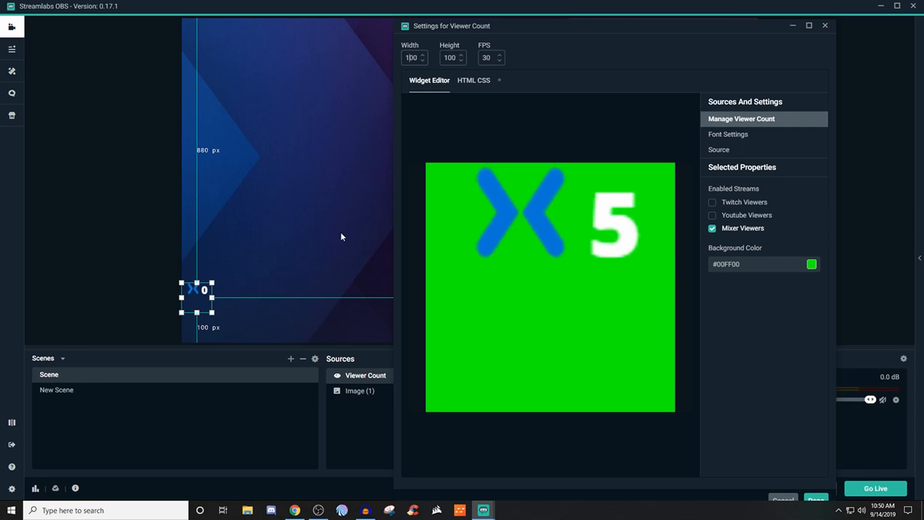
{"action": "mouse_move", "coordinate": [256, 317]}
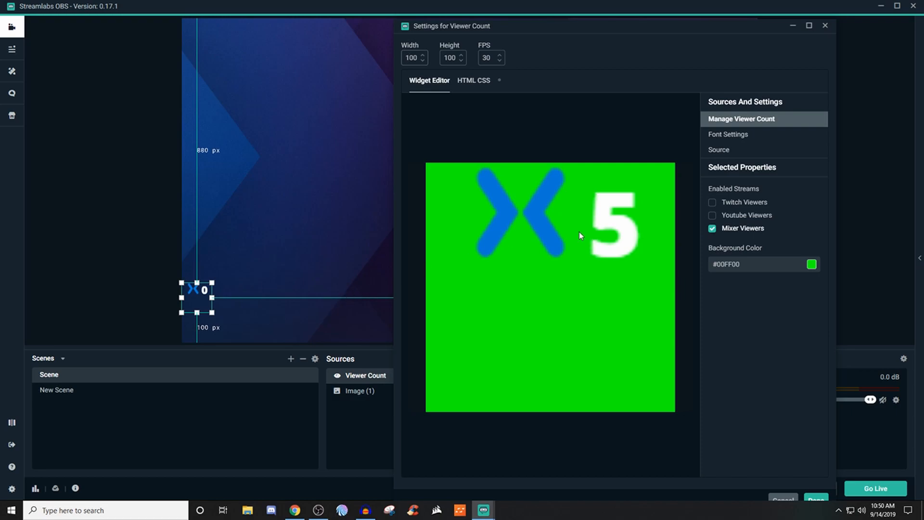
{"action": "mouse_move", "coordinate": [576, 200]}
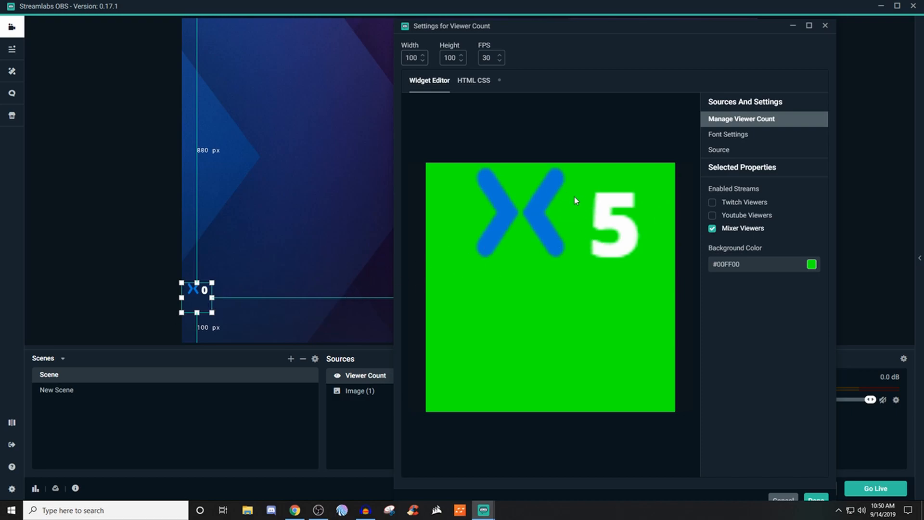
{"action": "mouse_move", "coordinate": [214, 293]}
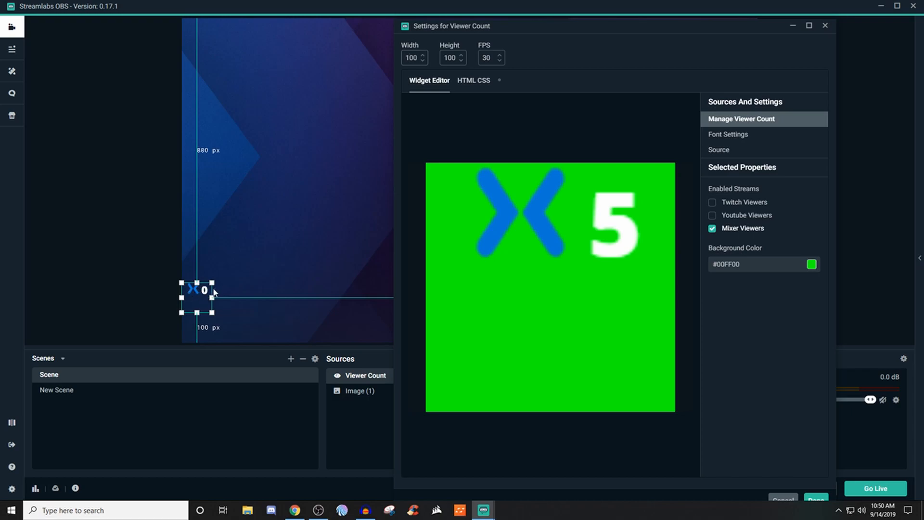
{"action": "mouse_move", "coordinate": [736, 136]}
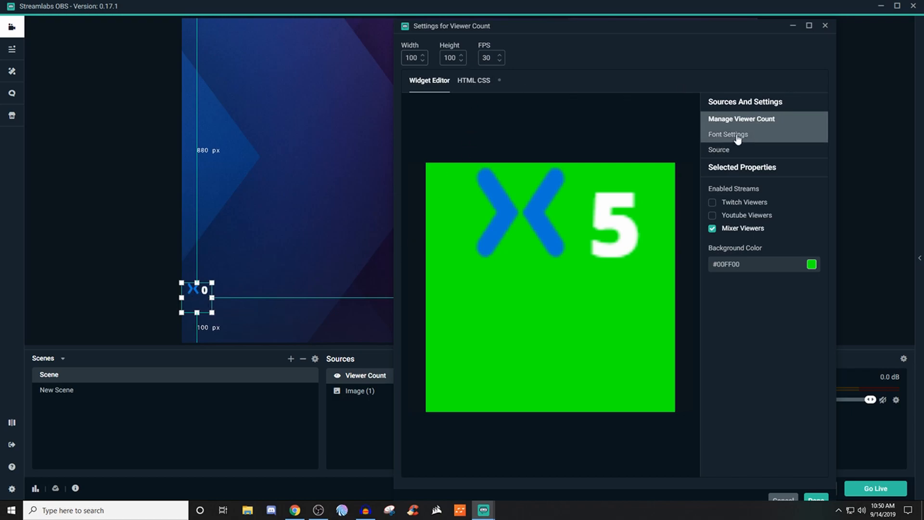
- Set the viewer count font to ABeeZee in Font Settings
{"action": "left_click", "coordinate": [728, 134]}
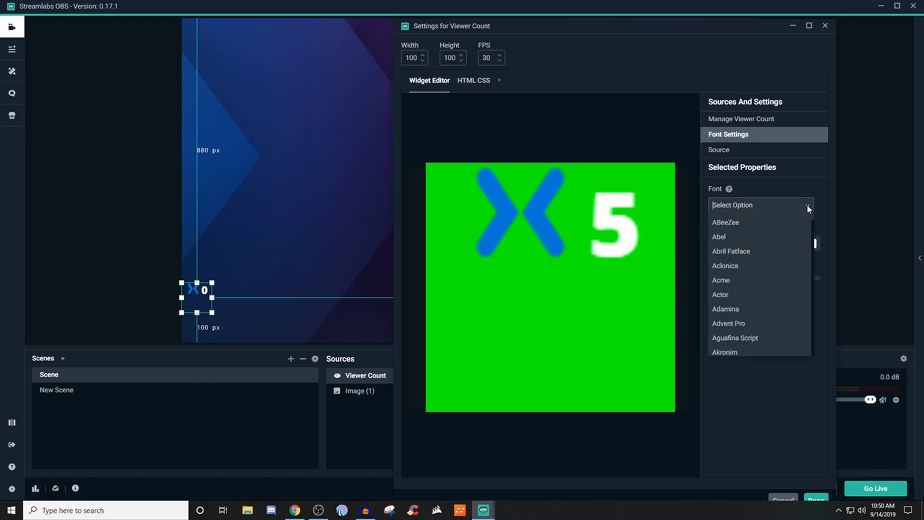
{"action": "scroll", "scroll_direction": "down", "scroll_amount": 3}
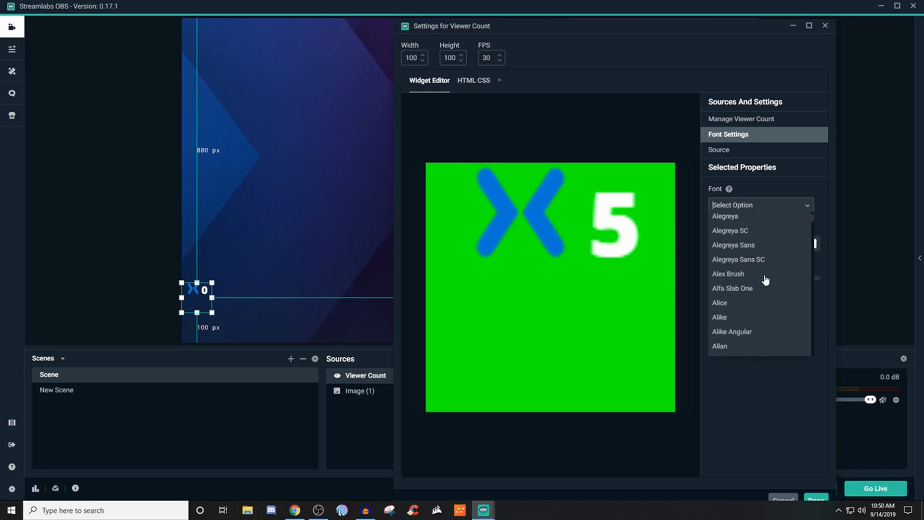
{"action": "scroll", "scroll_direction": "down", "scroll_amount": 3}
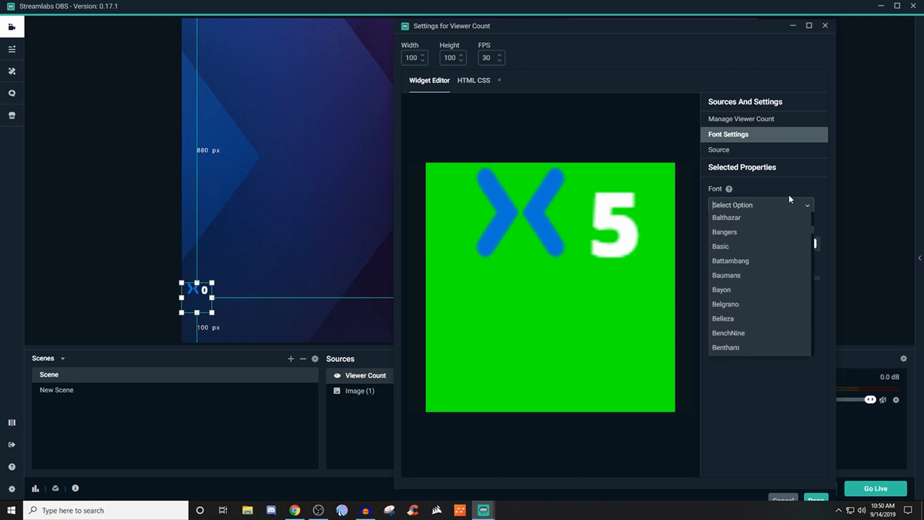
{"action": "mouse_move", "coordinate": [740, 221]}
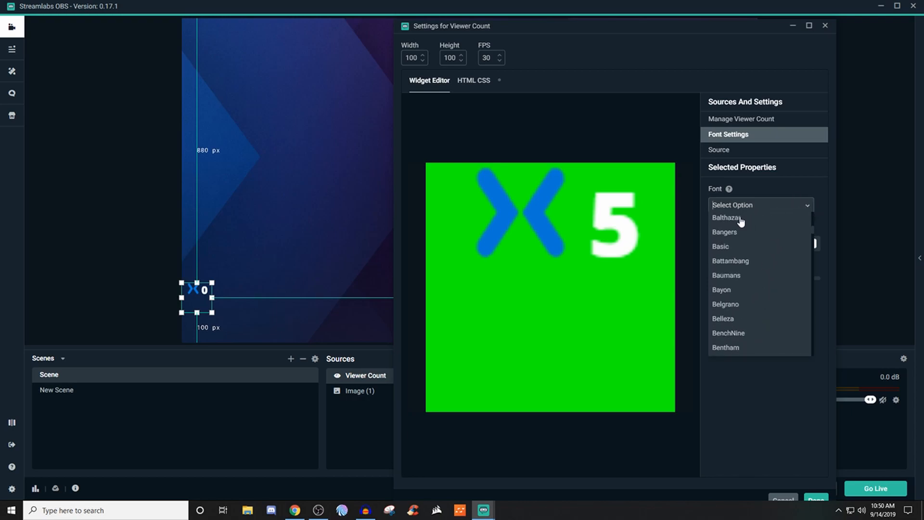
{"action": "scroll", "scroll_direction": "up", "scroll_amount": 3}
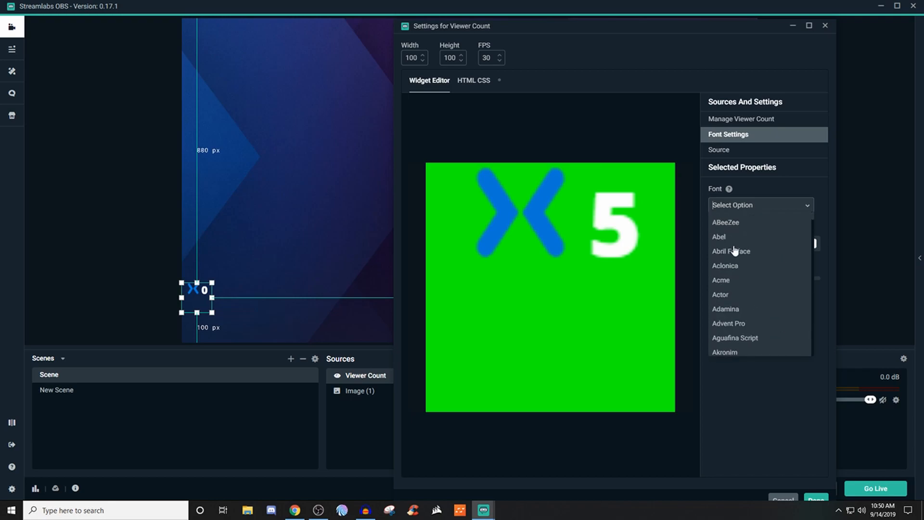
{"action": "left_click", "coordinate": [726, 223]}
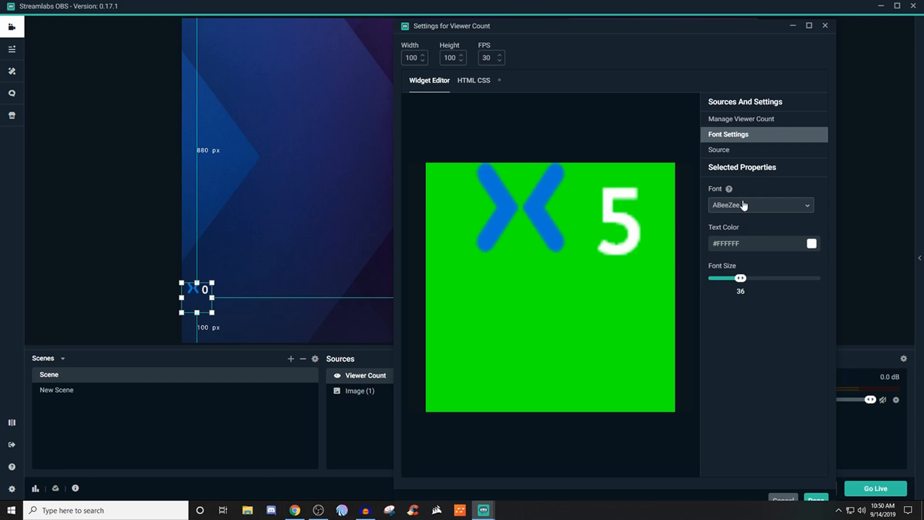
{"action": "mouse_move", "coordinate": [812, 243]}
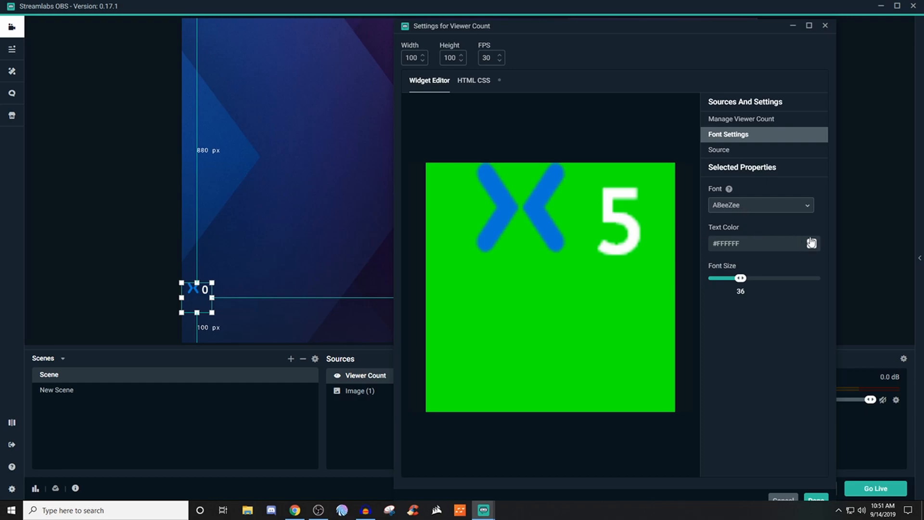
{"action": "mouse_move", "coordinate": [755, 283]}
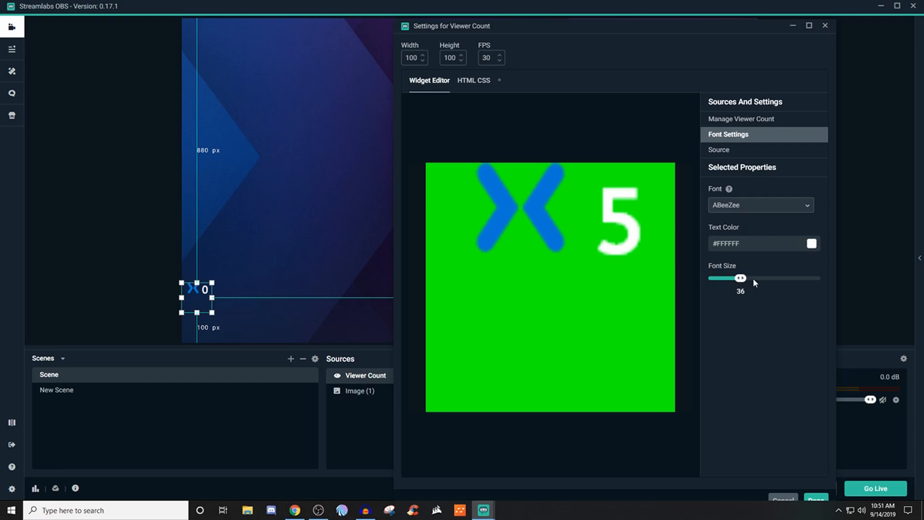
{"action": "mouse_move", "coordinate": [530, 77]}
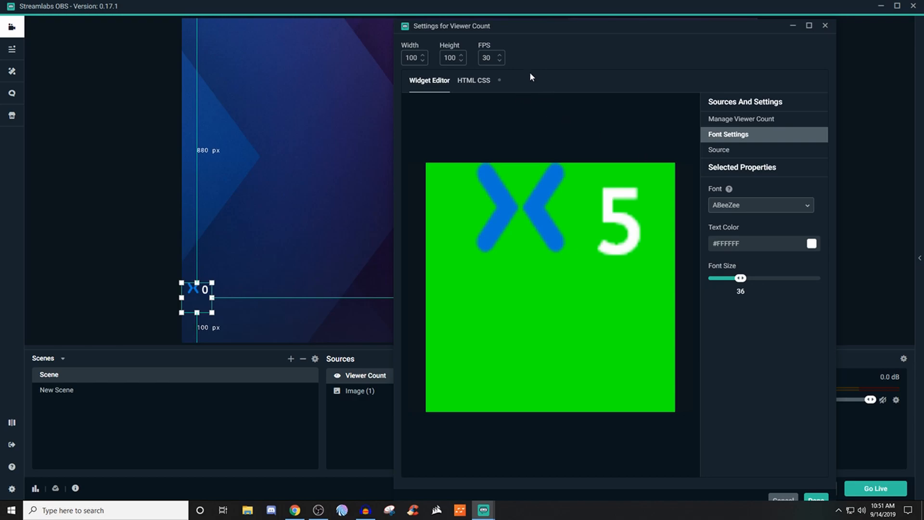
{"action": "mouse_move", "coordinate": [518, 85]}
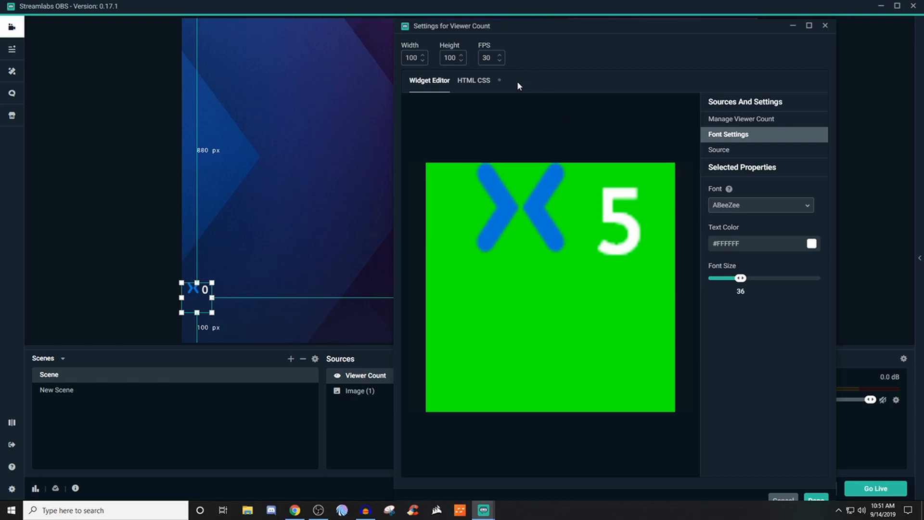
{"action": "left_click", "coordinate": [473, 80]}
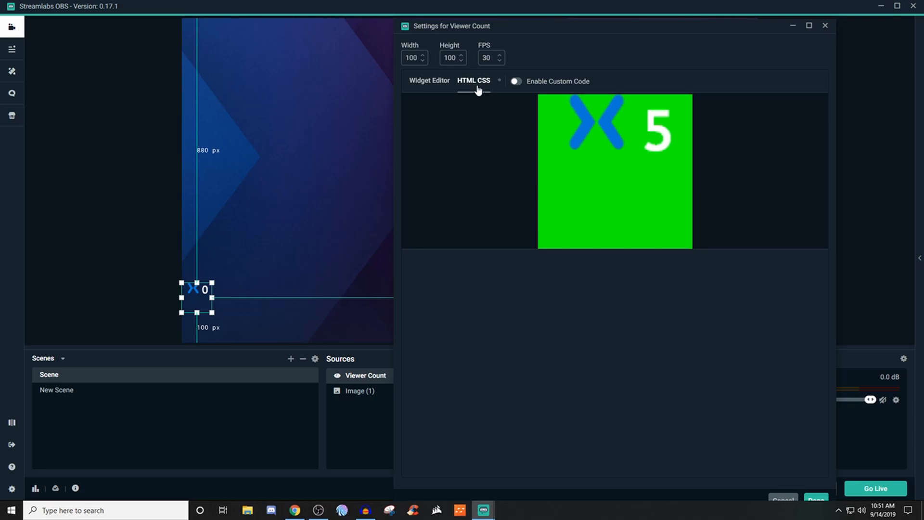
{"action": "mouse_move", "coordinate": [519, 88]}
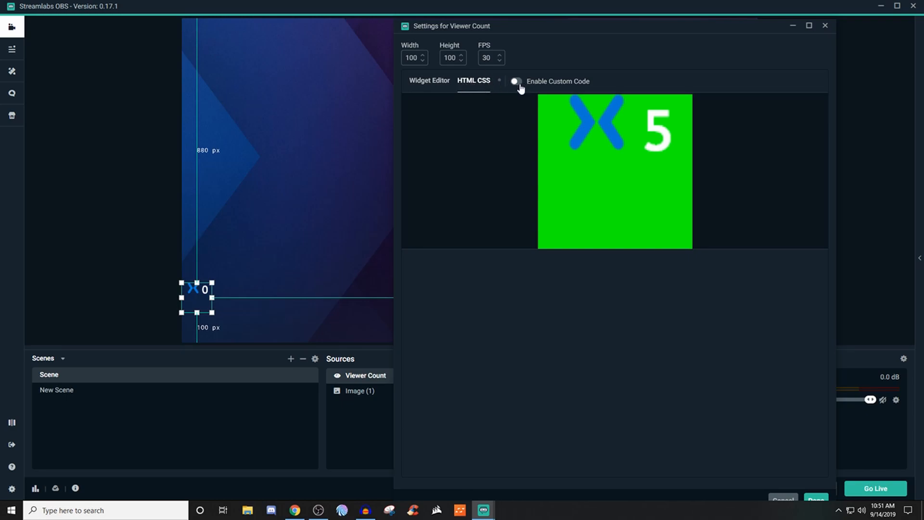
{"action": "left_click", "coordinate": [514, 81]}
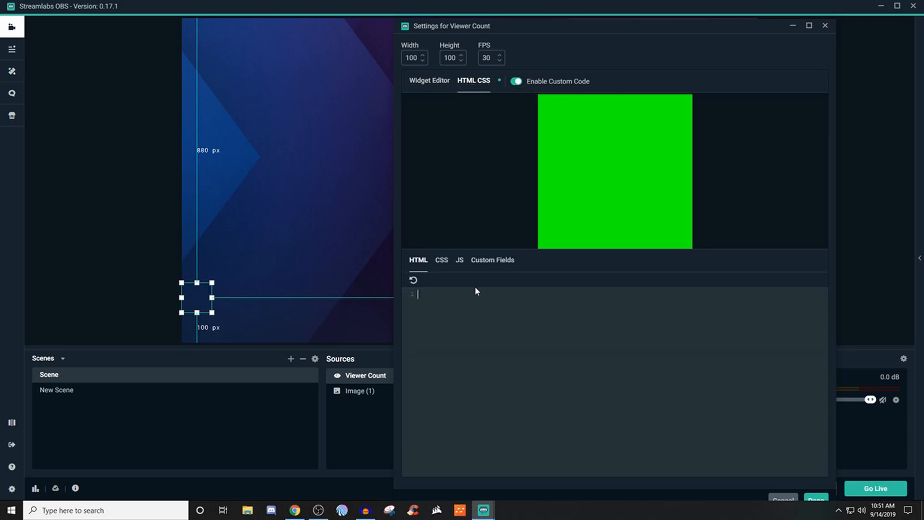
{"action": "mouse_move", "coordinate": [598, 398]}
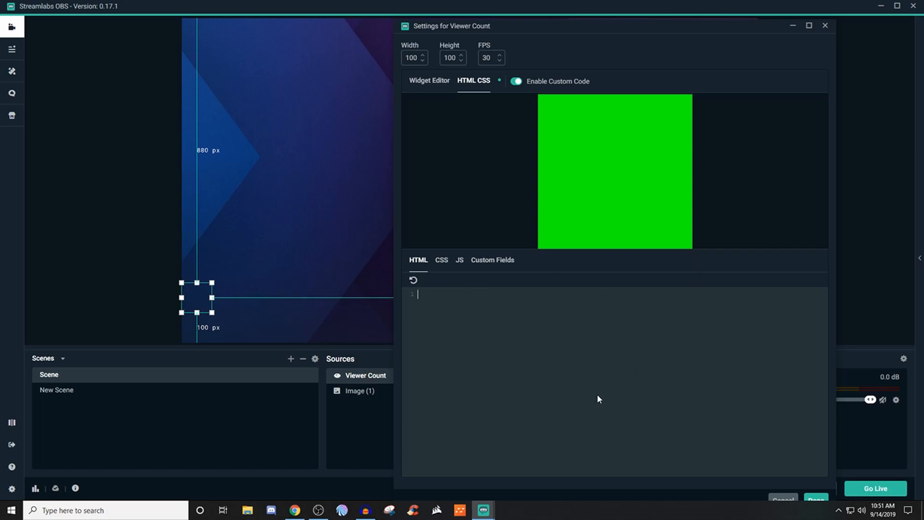
{"action": "mouse_move", "coordinate": [475, 267]}
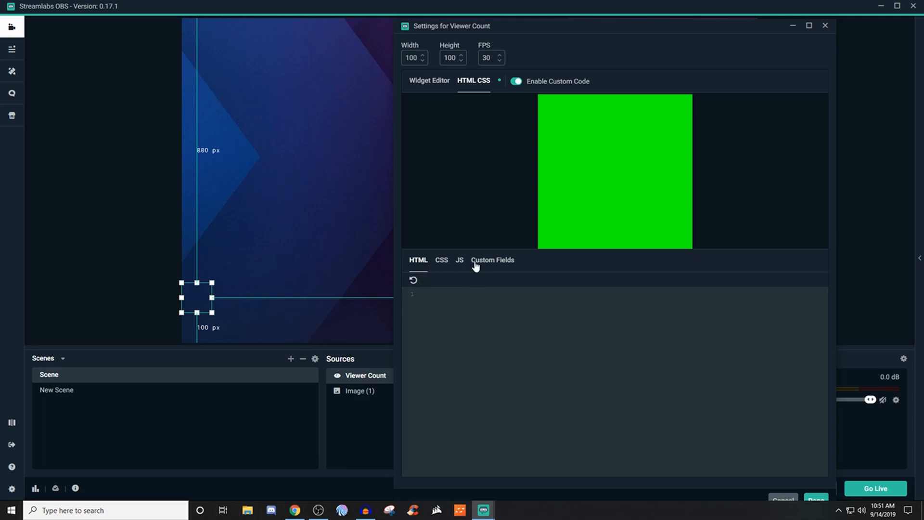
{"action": "mouse_move", "coordinate": [453, 85]}
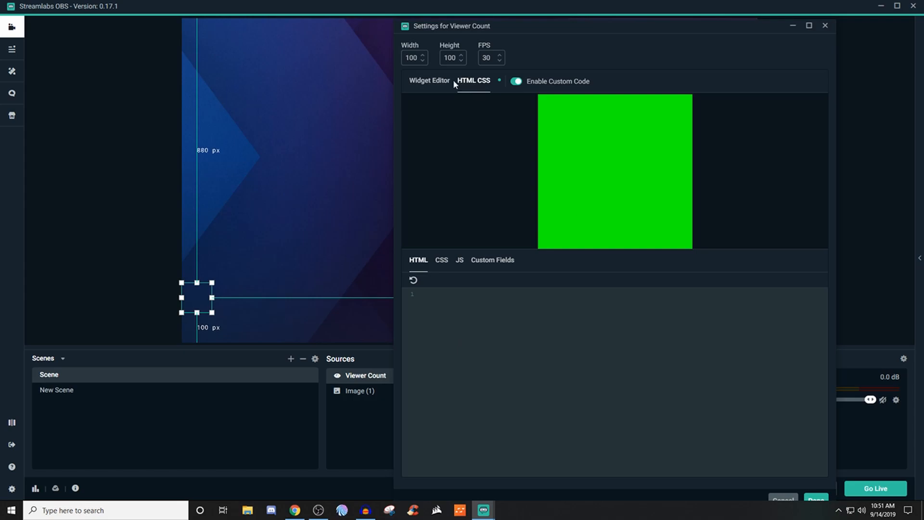
{"action": "left_click", "coordinate": [430, 80]}
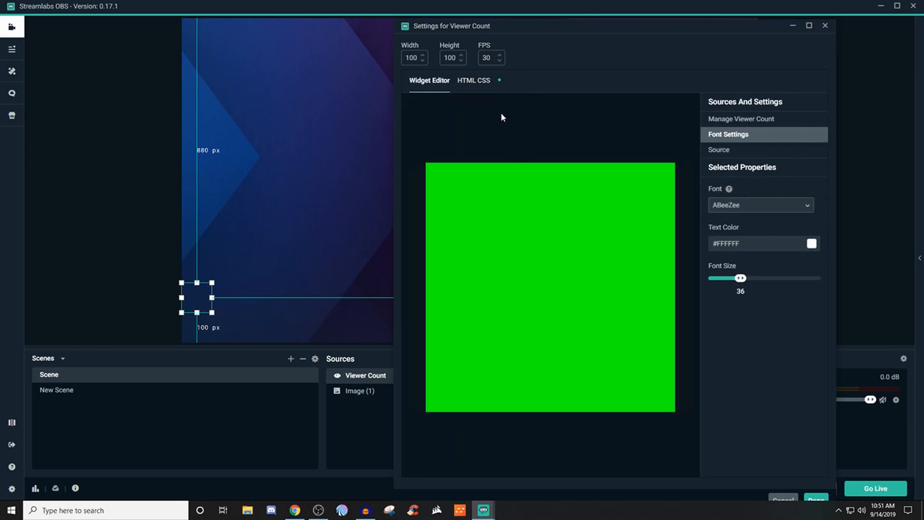
{"action": "mouse_move", "coordinate": [772, 334]}
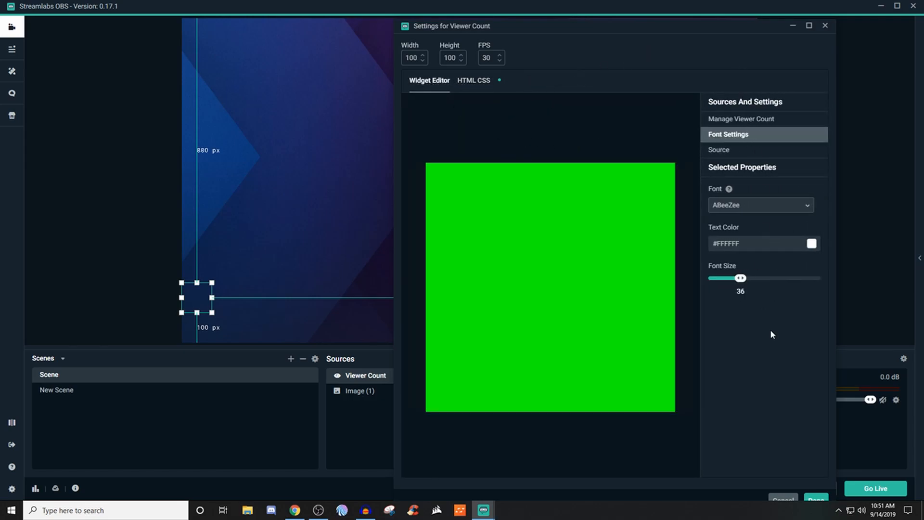
{"action": "mouse_move", "coordinate": [484, 83]}
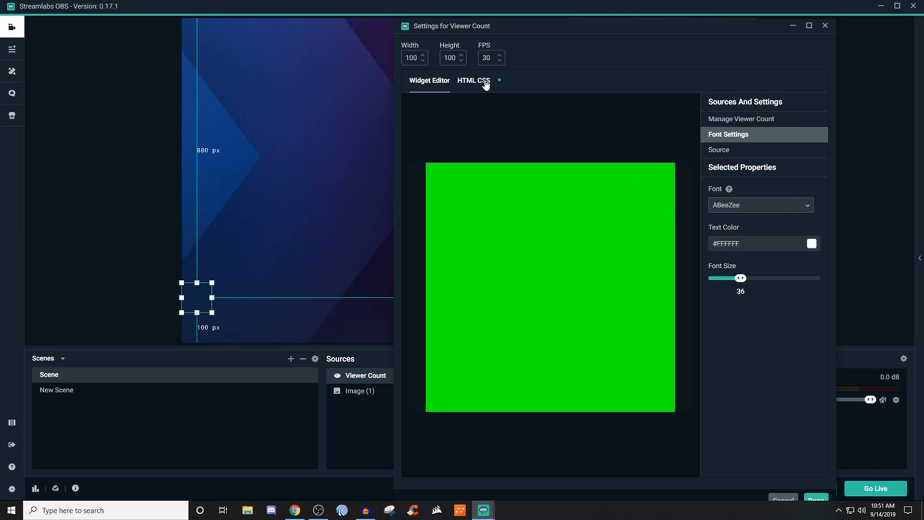
{"action": "left_click", "coordinate": [474, 81]}
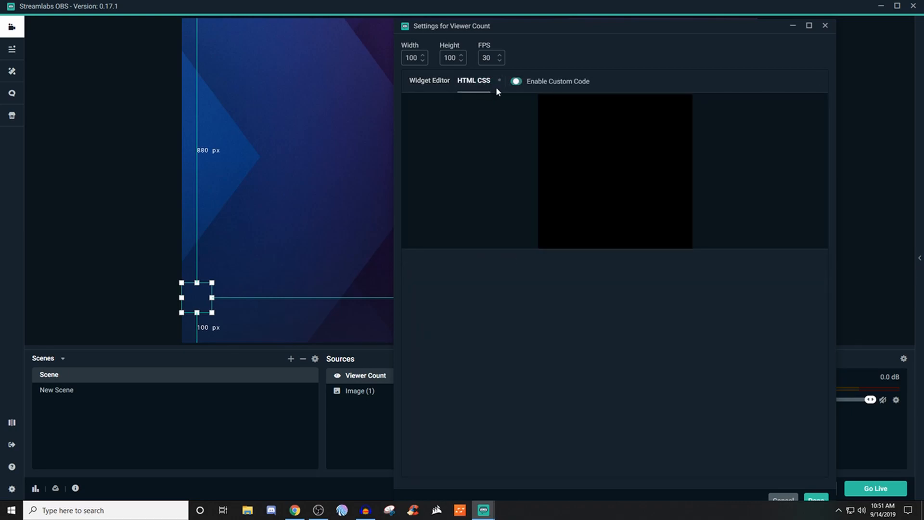
{"action": "left_click", "coordinate": [429, 81]}
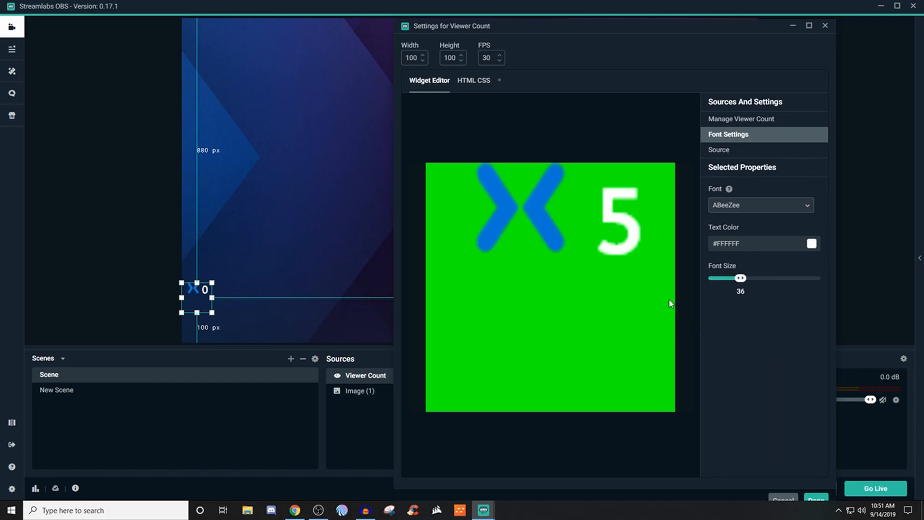
- Confirm the settings with Done and place the widget in the scene's top-left corner
{"action": "left_click", "coordinate": [825, 25]}
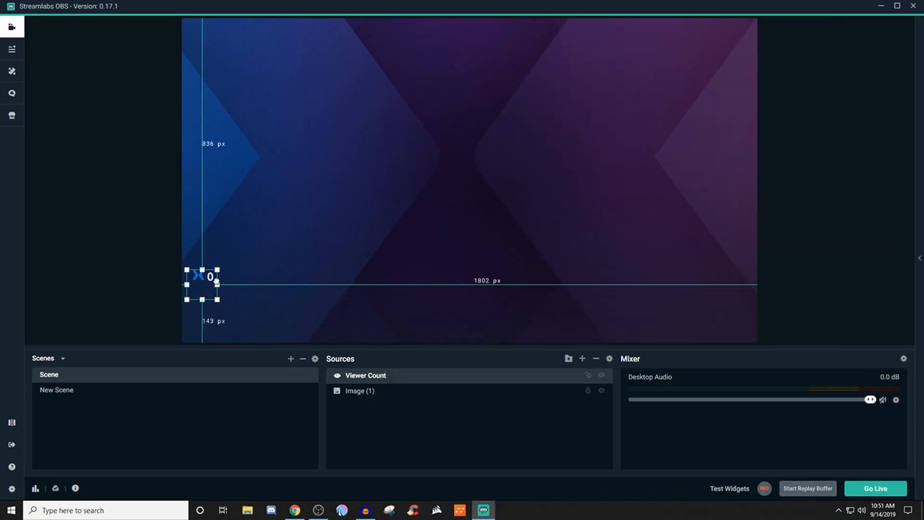
{"action": "left_click_drag", "start_coordinate": [204, 277], "coordinate": [219, 89]}
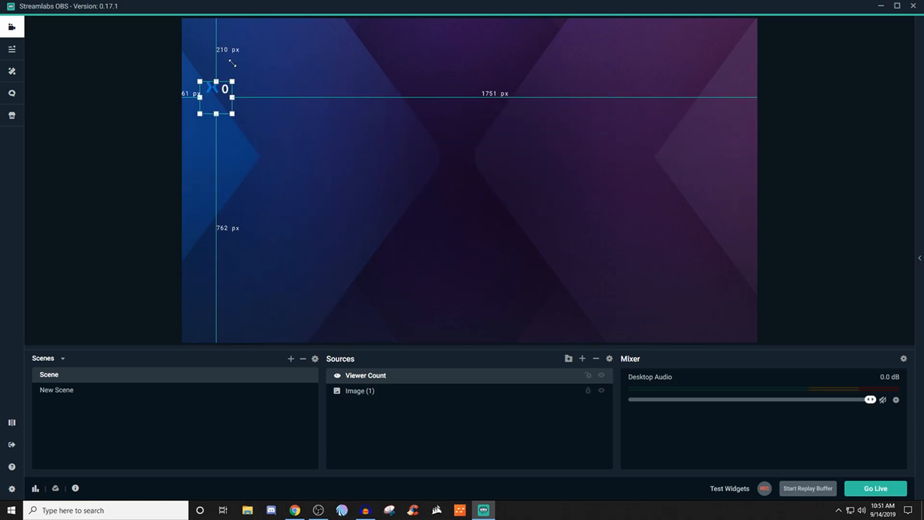
{"action": "left_click", "coordinate": [135, 206]}
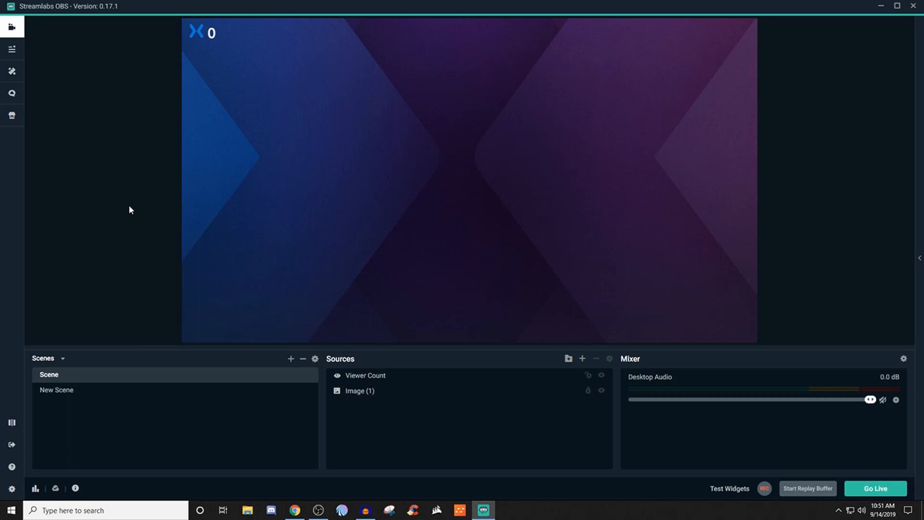
{"action": "mouse_move", "coordinate": [130, 162]}
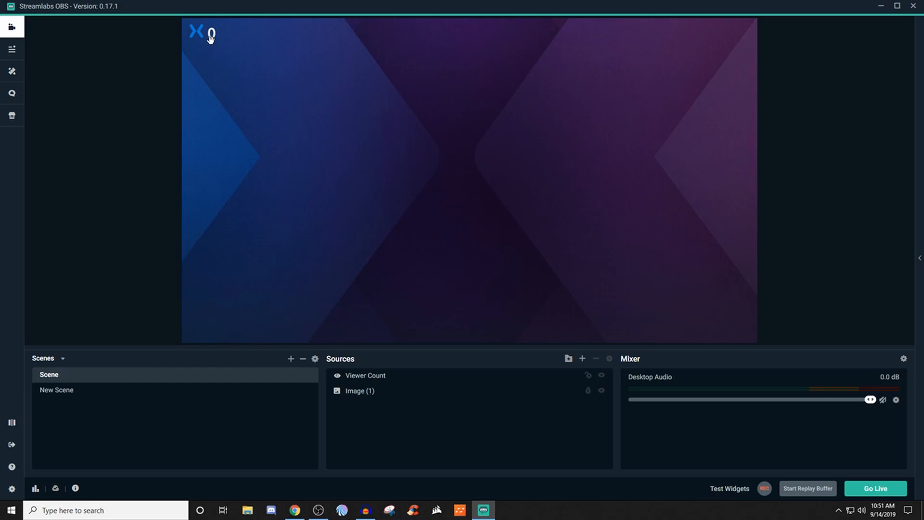
{"action": "mouse_move", "coordinate": [128, 64]}
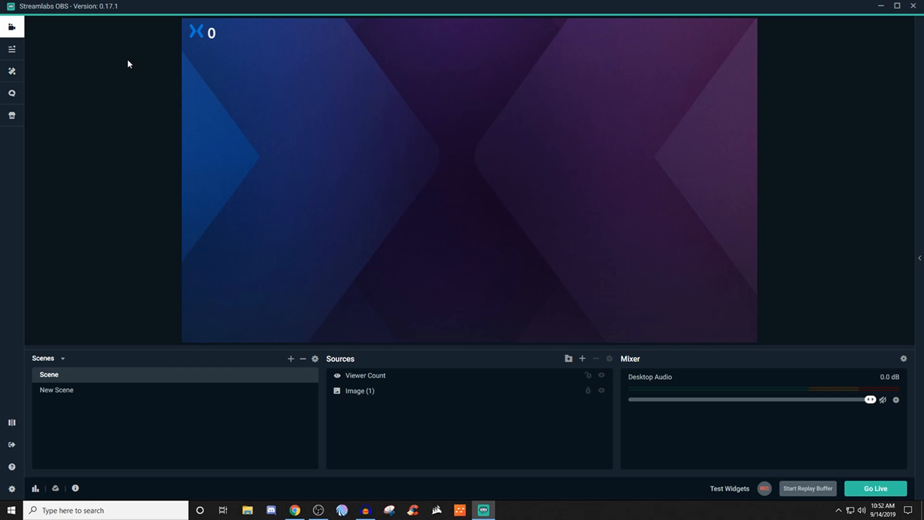
{"action": "mouse_move", "coordinate": [166, 62]}
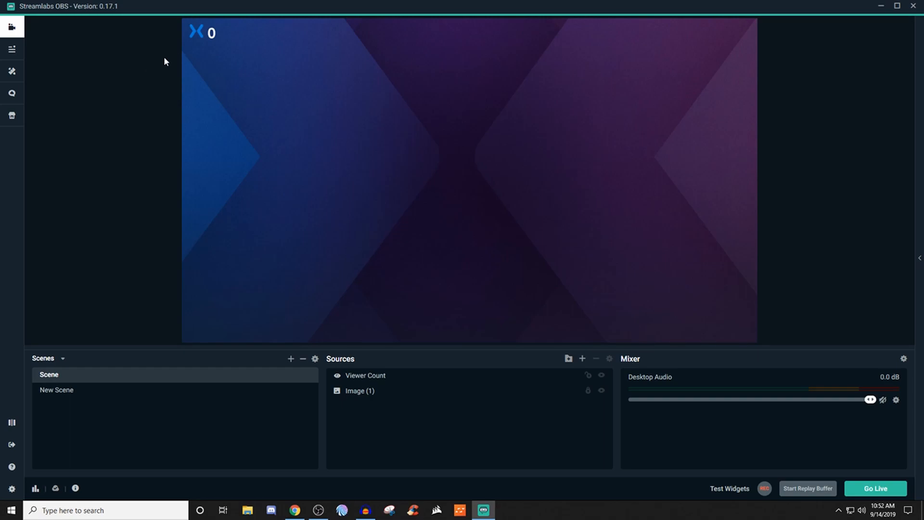
{"action": "mouse_move", "coordinate": [264, 51]}
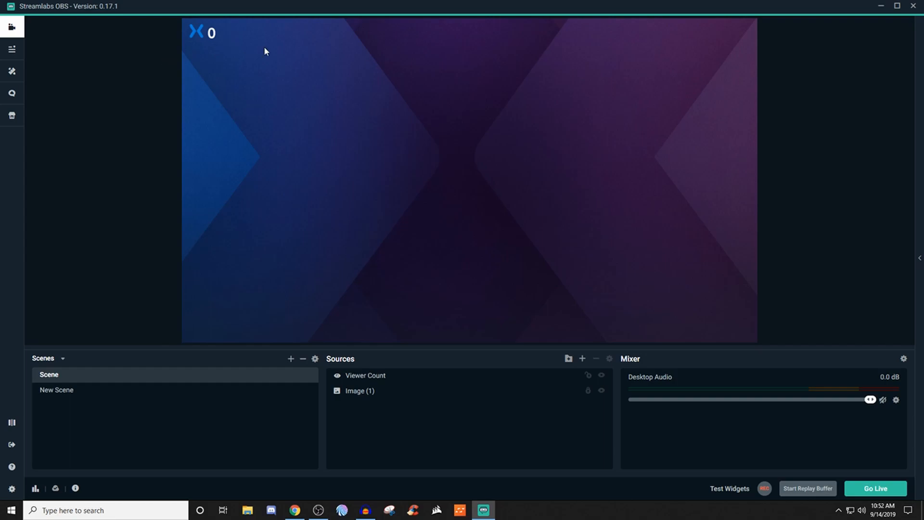
{"action": "mouse_move", "coordinate": [661, 177]}
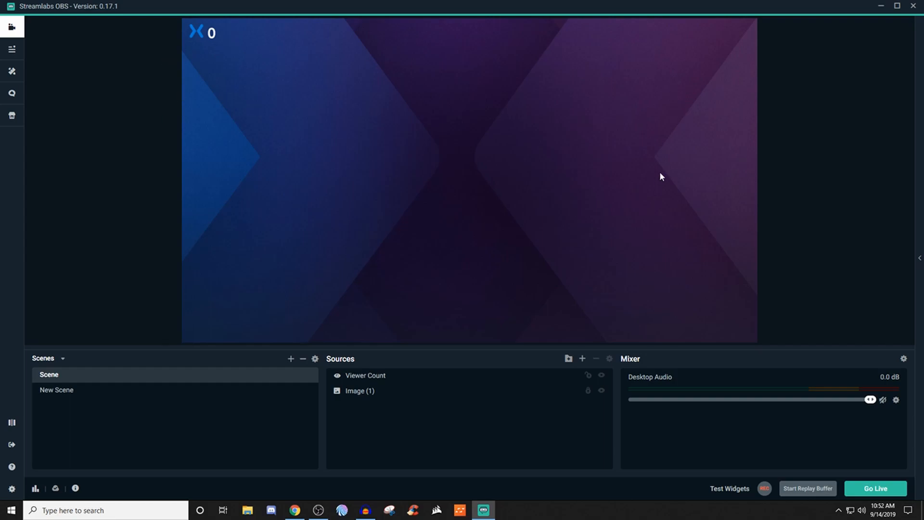
{"action": "mouse_move", "coordinate": [370, 89]}
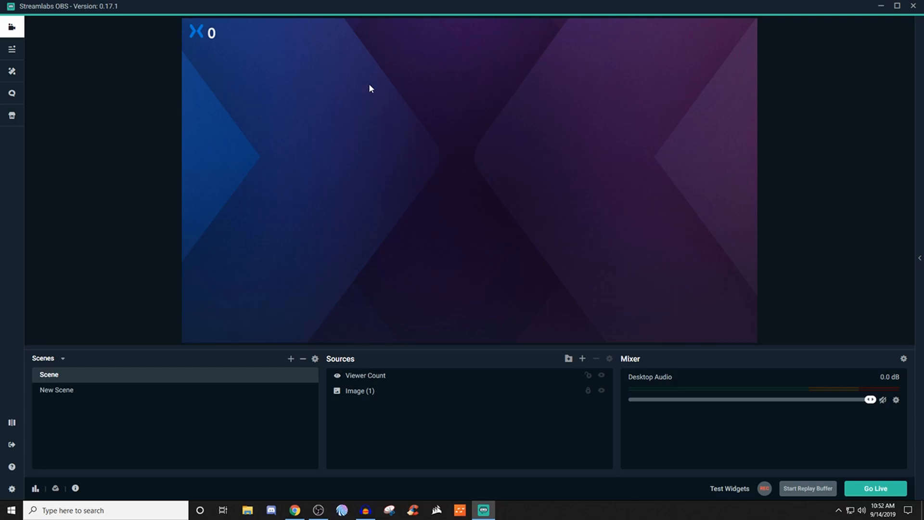
{"action": "mouse_move", "coordinate": [199, 25]}
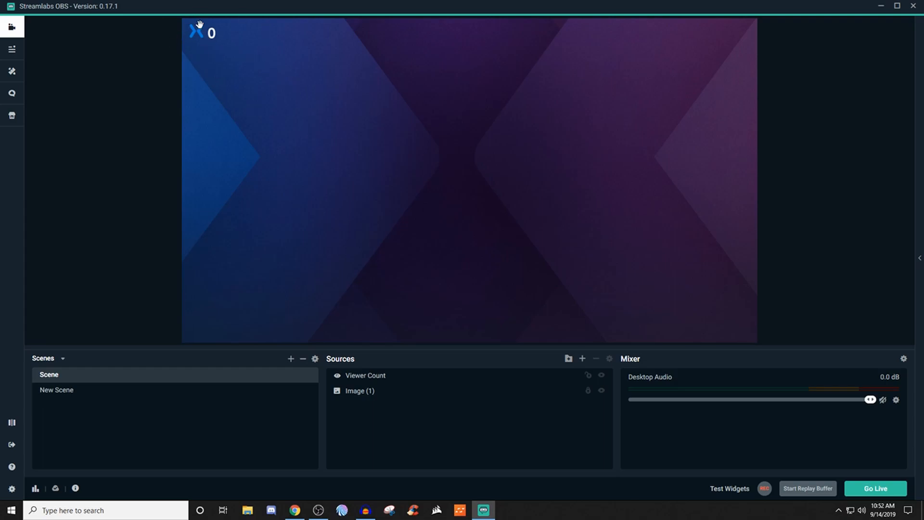
{"action": "mouse_move", "coordinate": [125, 74]}
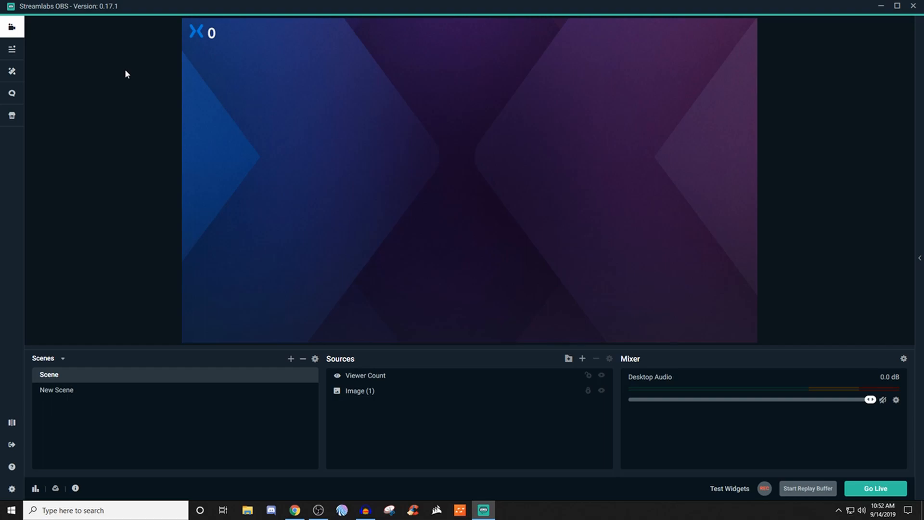
{"action": "mouse_move", "coordinate": [236, 40]}
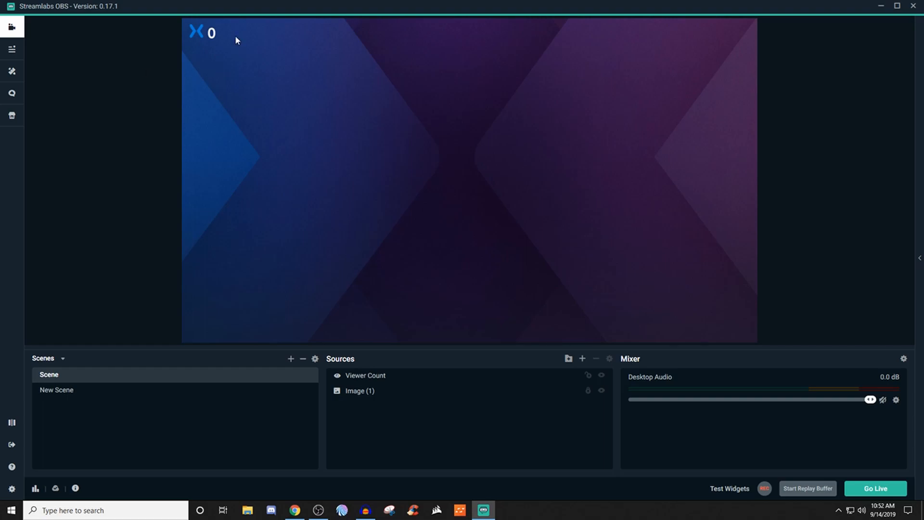
{"action": "mouse_move", "coordinate": [170, 68]}
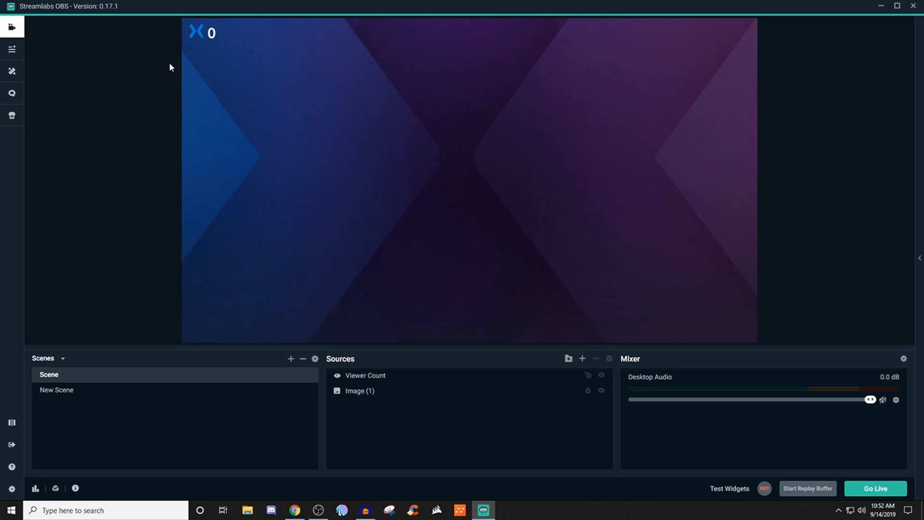
{"action": "mouse_move", "coordinate": [183, 55]}
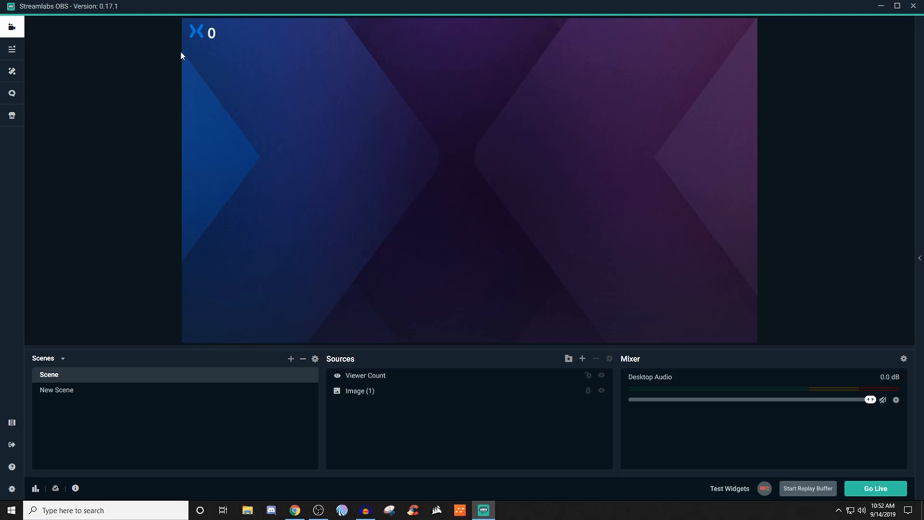
{"action": "mouse_move", "coordinate": [204, 31]}
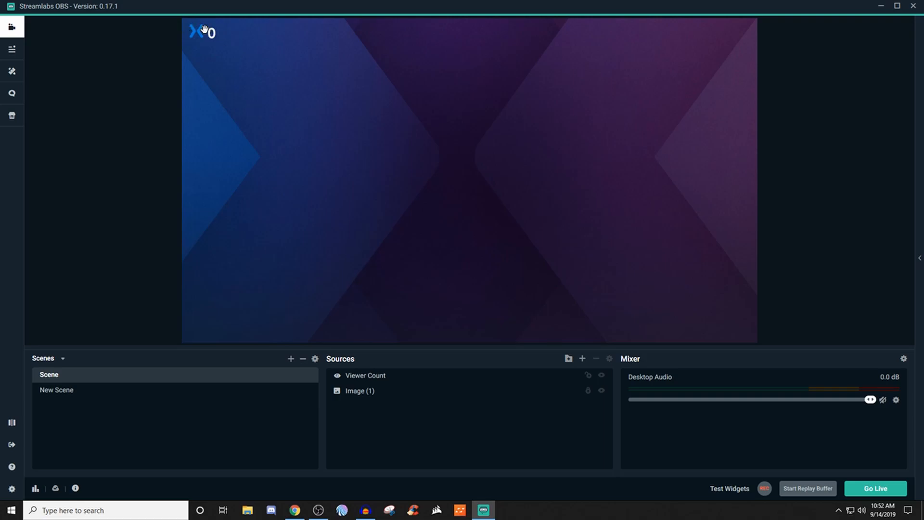
{"action": "mouse_move", "coordinate": [204, 34]}
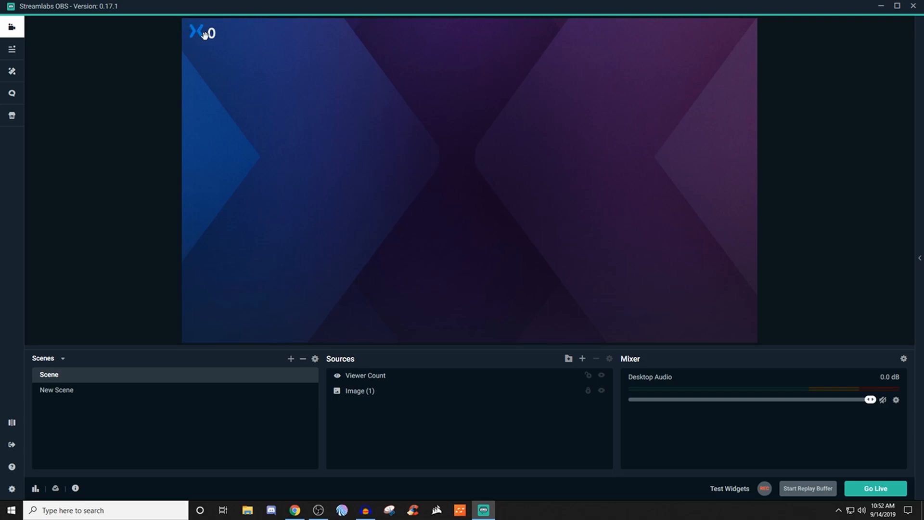
{"action": "mouse_move", "coordinate": [208, 37]}
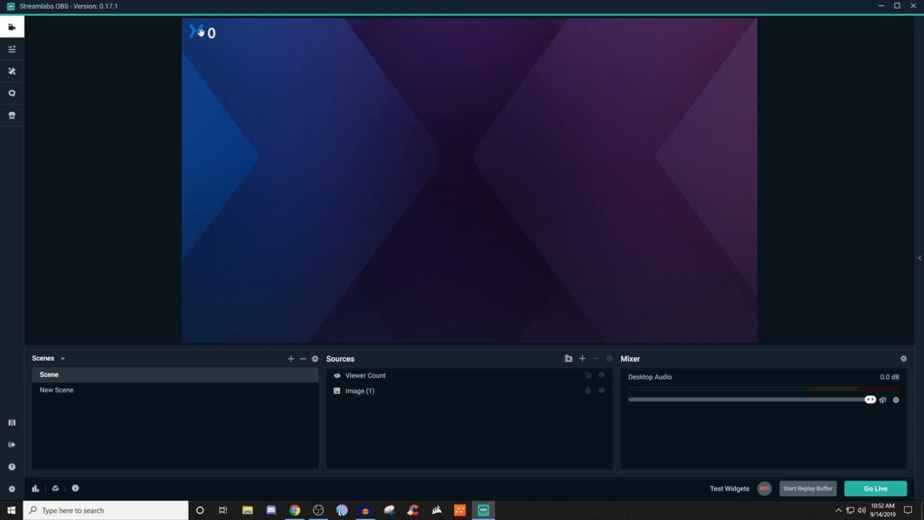
{"action": "mouse_move", "coordinate": [143, 49]}
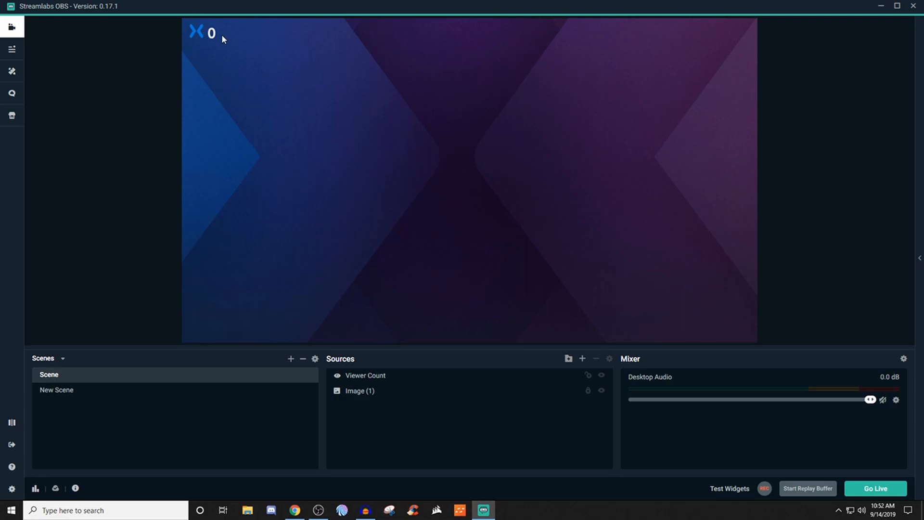
{"action": "mouse_move", "coordinate": [169, 92]}
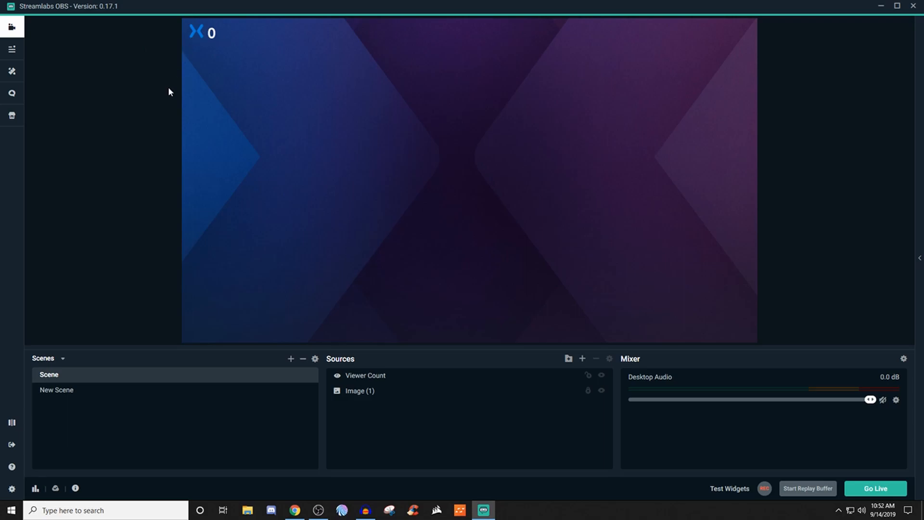